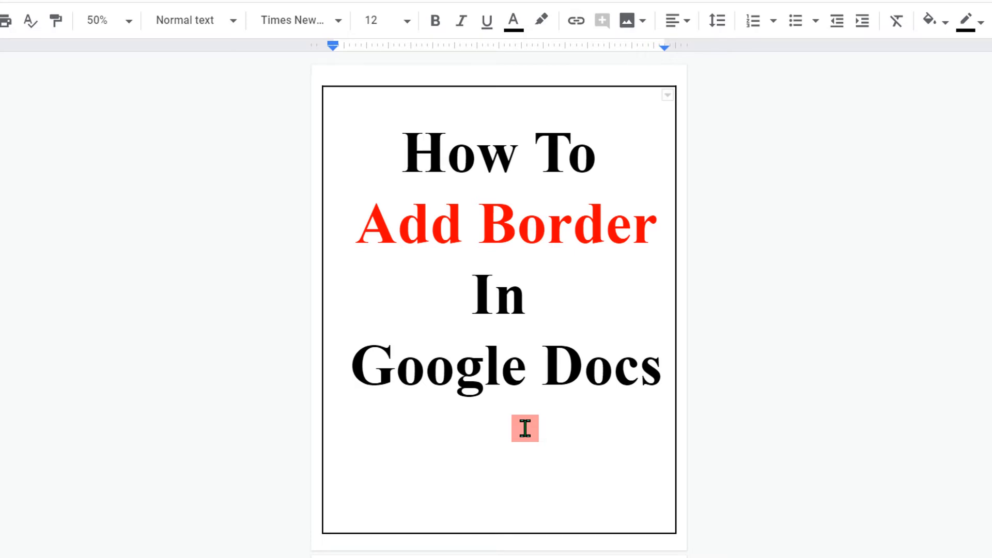
{"action": "mouse_move", "coordinate": [554, 432]}
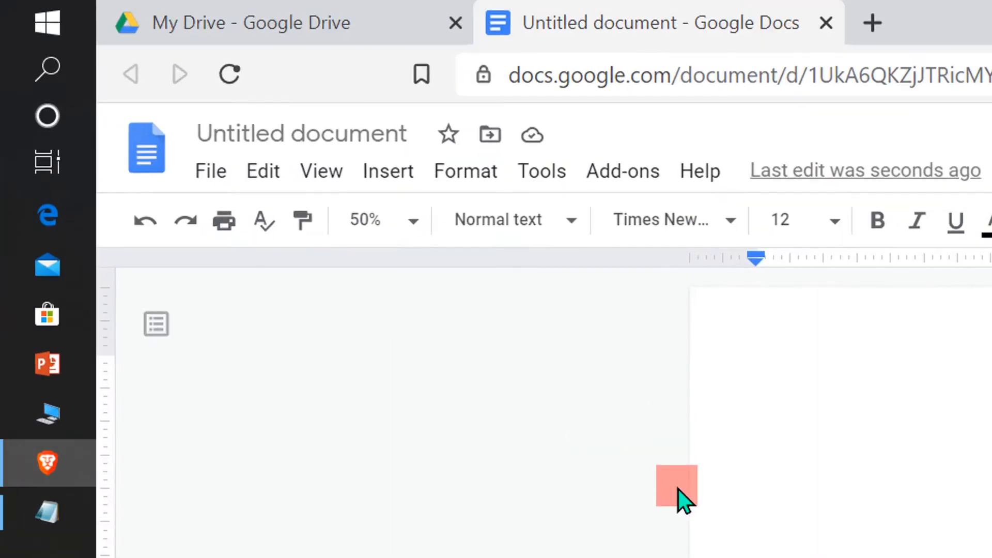
{"action": "mouse_move", "coordinate": [388, 170]}
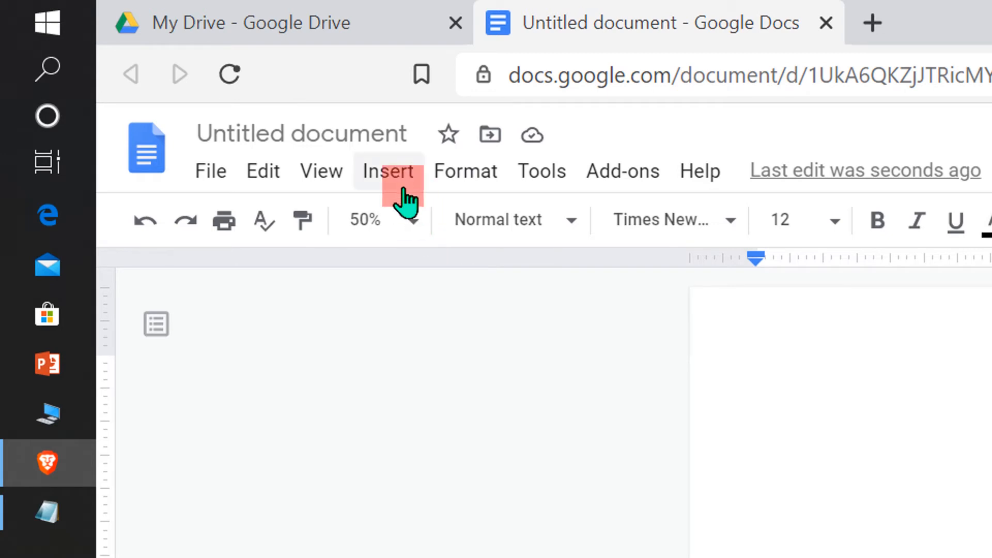
Set all four page margins to 0.25 inches in Page setup and apply.
{"action": "left_click", "coordinate": [210, 170]}
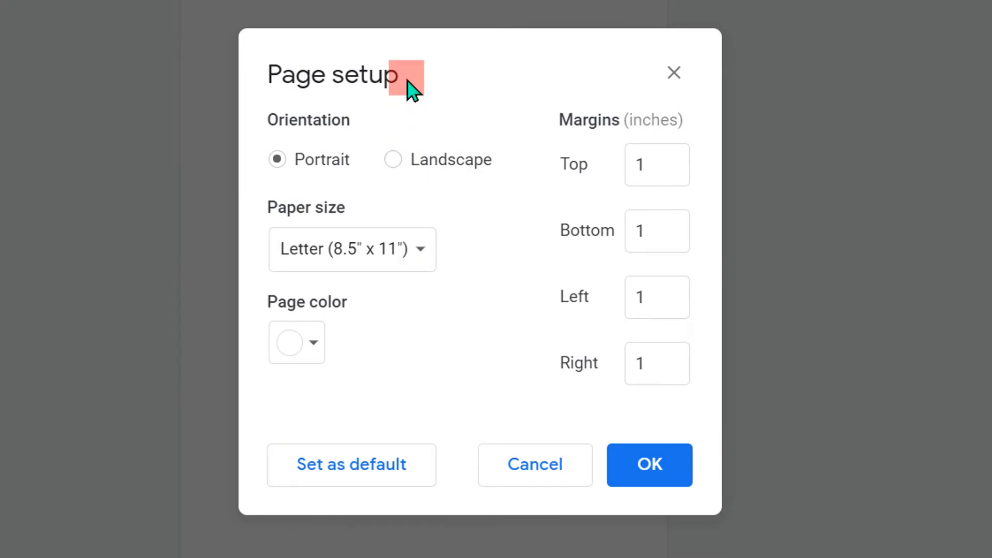
{"action": "mouse_move", "coordinate": [608, 133]}
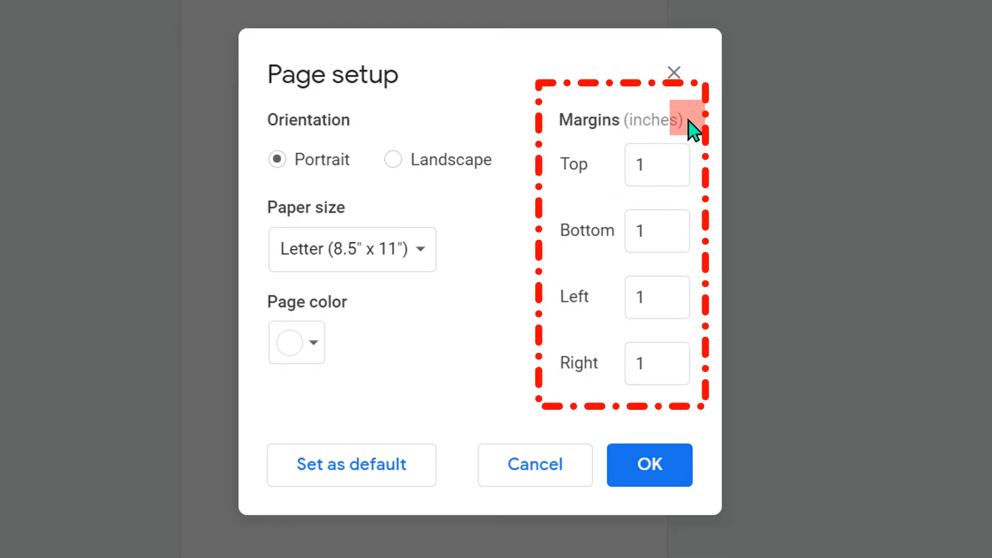
{"action": "mouse_move", "coordinate": [688, 297]}
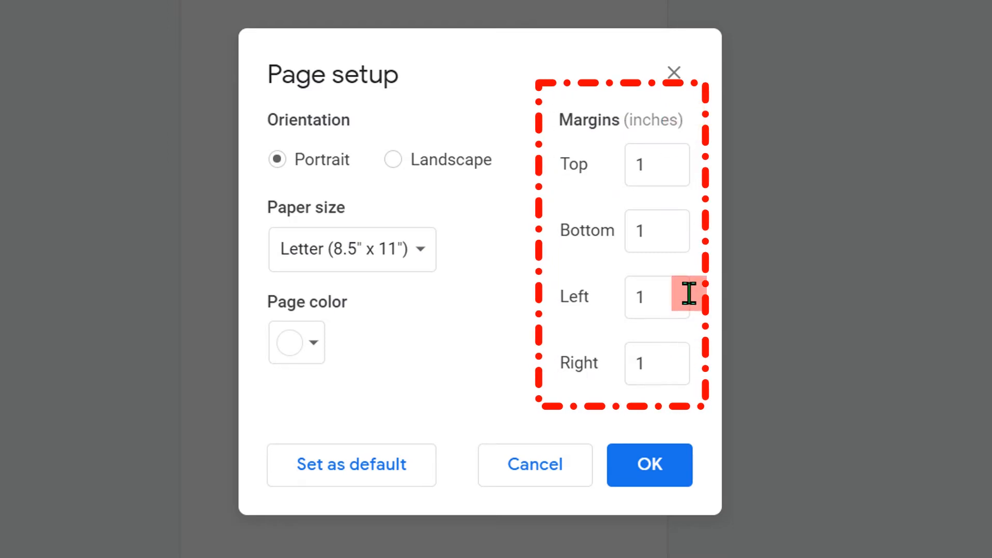
{"action": "mouse_move", "coordinate": [683, 164]}
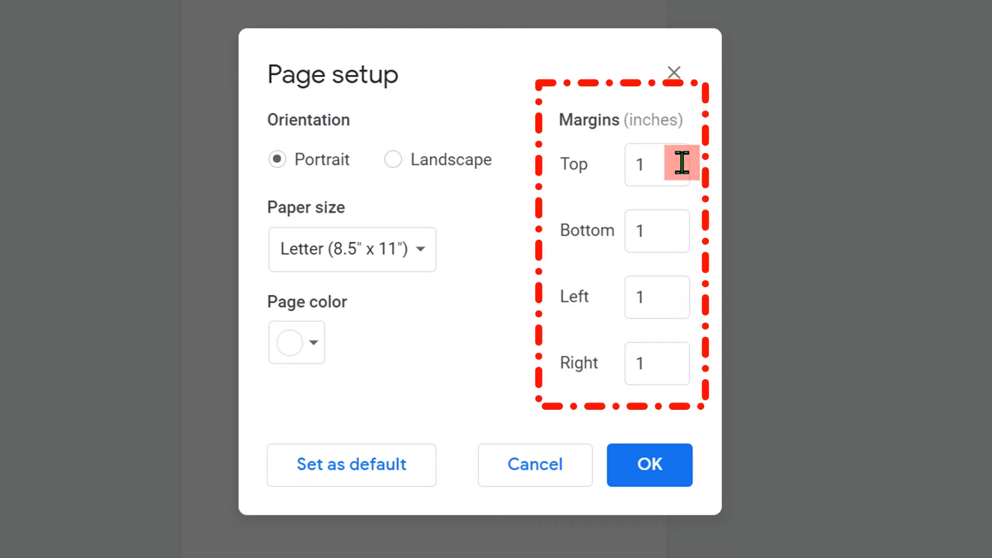
{"action": "mouse_move", "coordinate": [677, 332]}
{"action": "type", "text": "."}
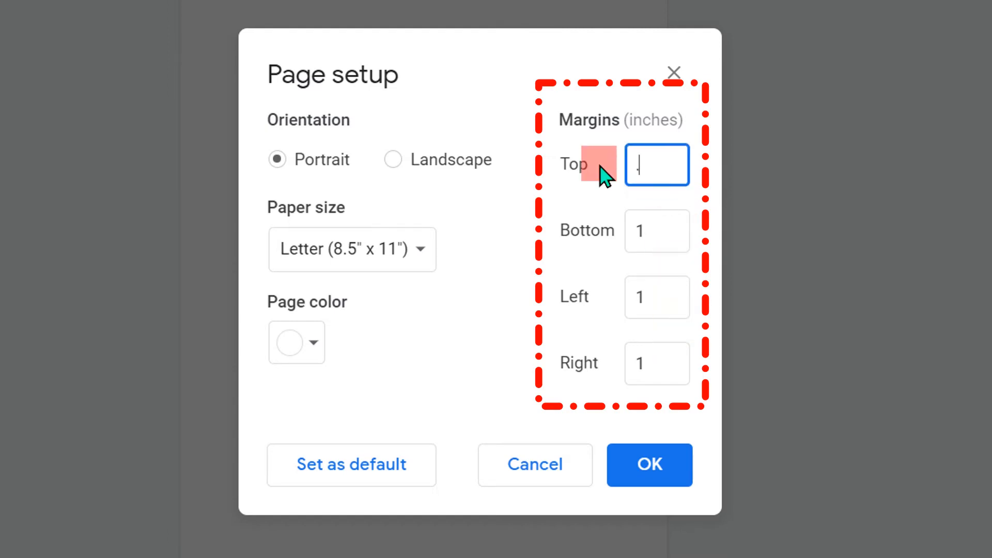
{"action": "type", "text": "25"}
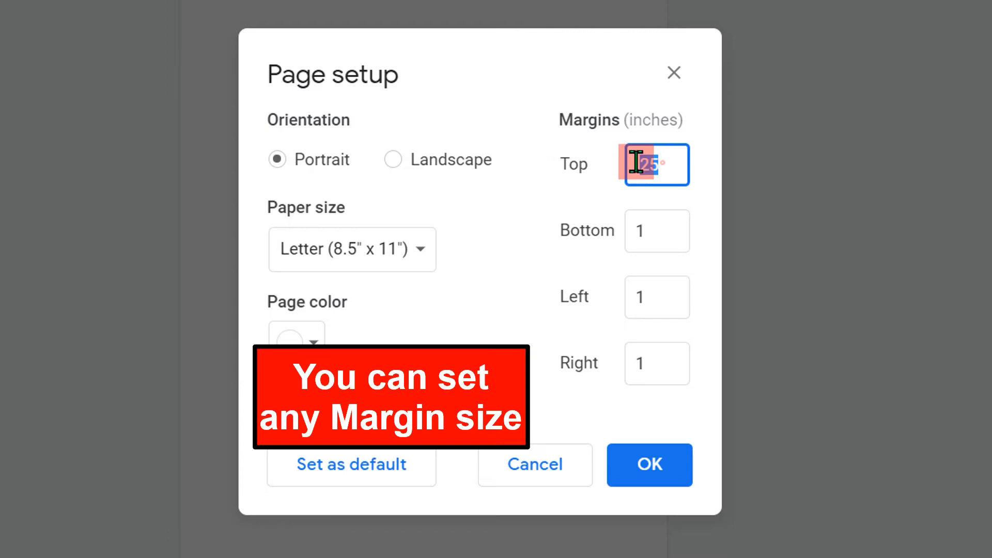
{"action": "left_click", "coordinate": [657, 231]}
{"action": "type", "text": ".25"}
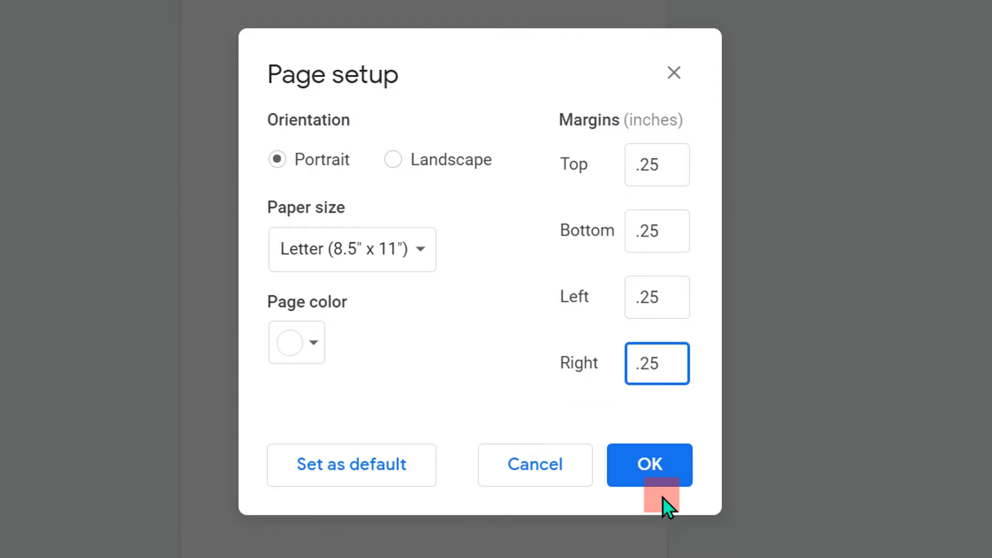
{"action": "left_click", "coordinate": [649, 465]}
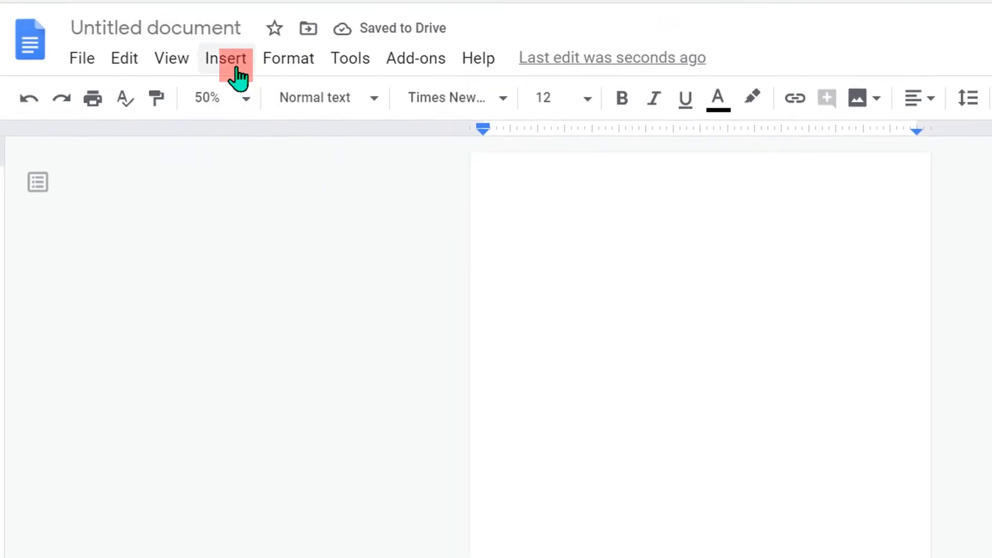
Insert a 1 x 1 table at the top of the page.
{"action": "left_click", "coordinate": [226, 58]}
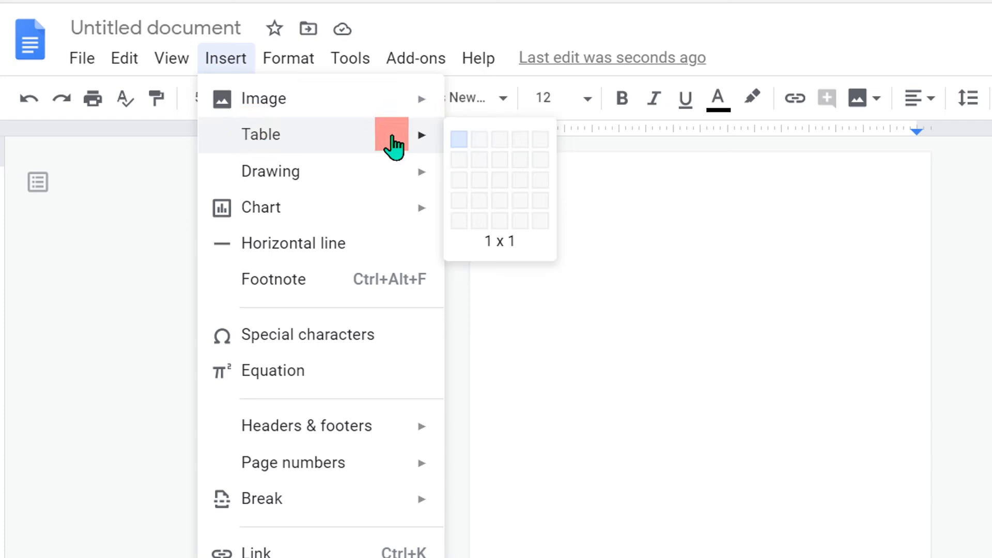
{"action": "left_click", "coordinate": [458, 139]}
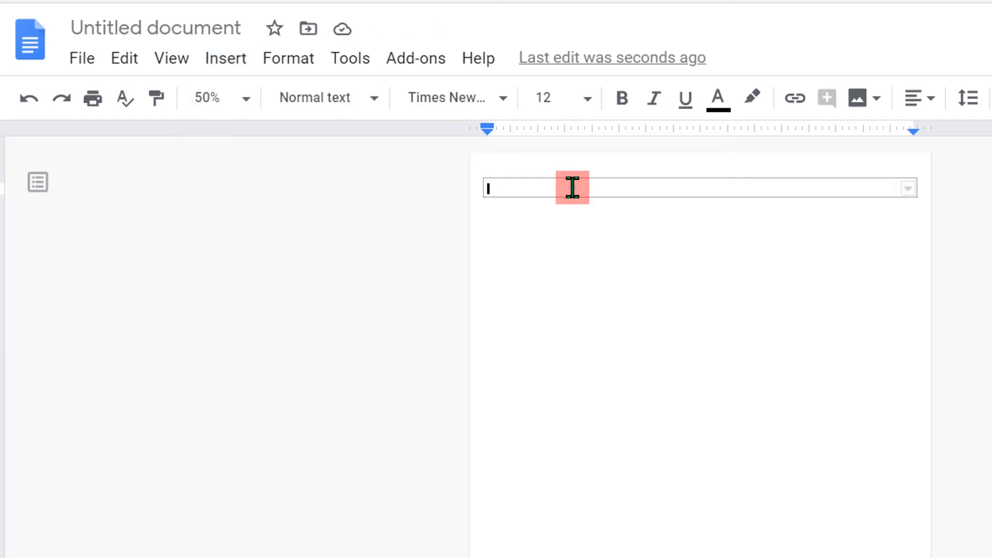
In Table properties, set a red 1 pt border and 0.6-inch cell padding, then apply.
{"action": "right_click", "coordinate": [571, 188]}
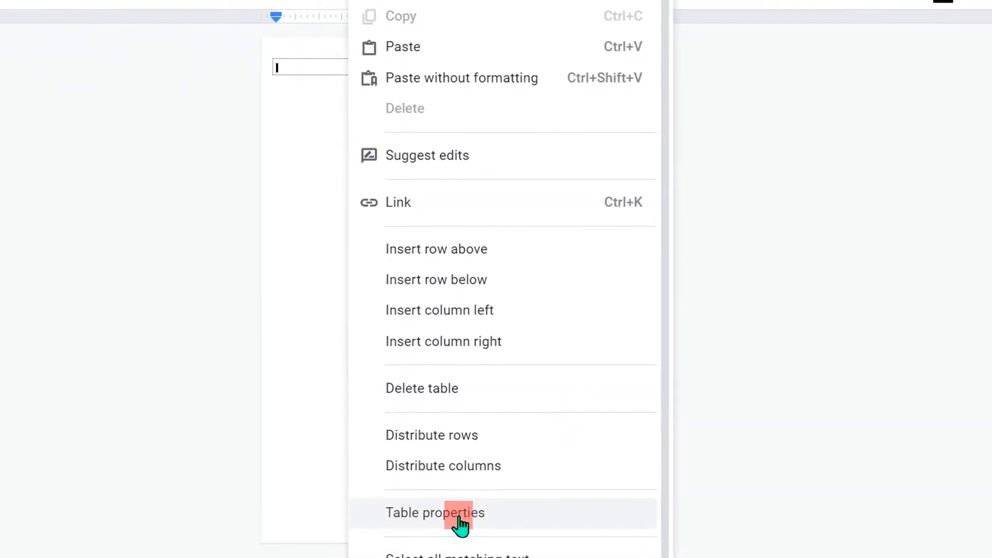
{"action": "left_click", "coordinate": [435, 513]}
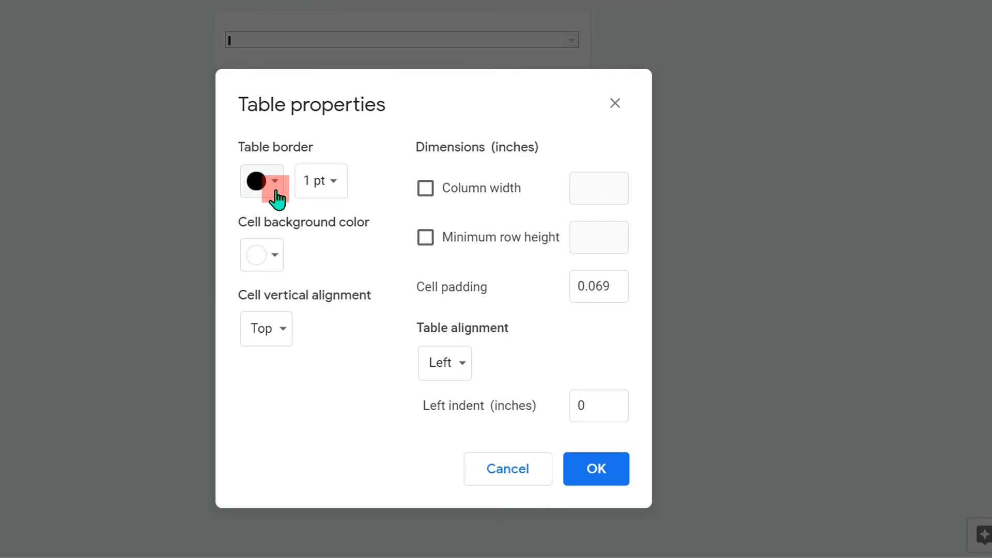
{"action": "left_click", "coordinate": [273, 181]}
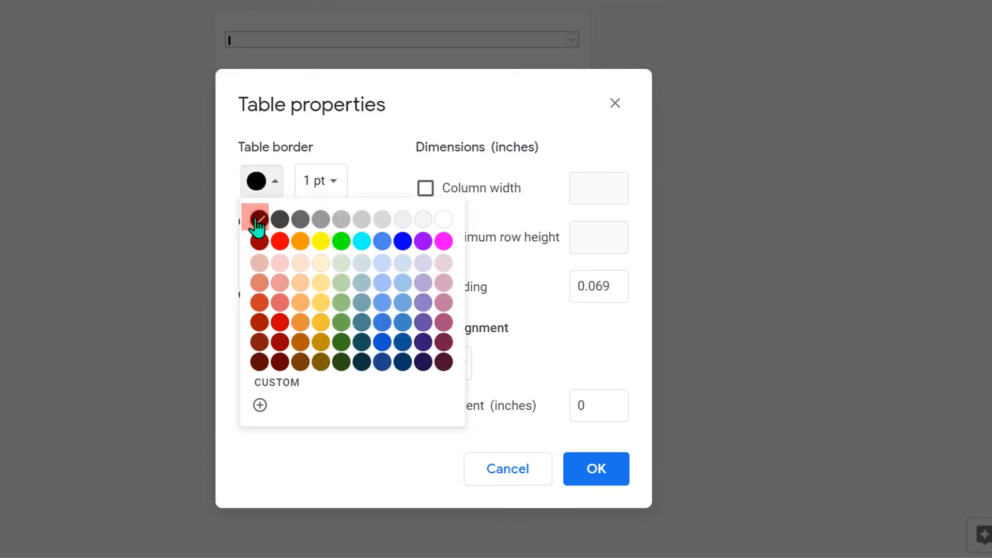
{"action": "mouse_move", "coordinate": [278, 241]}
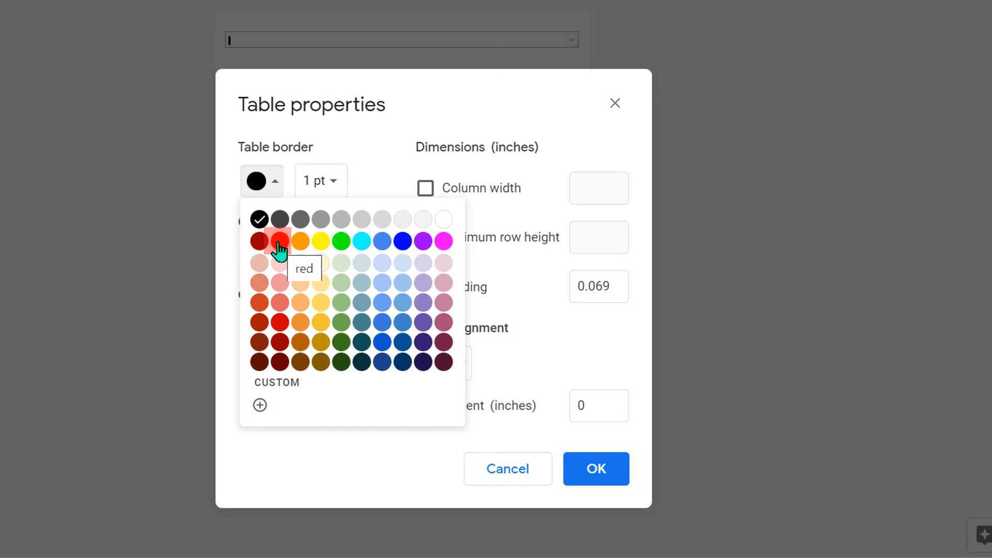
{"action": "left_click", "coordinate": [277, 242]}
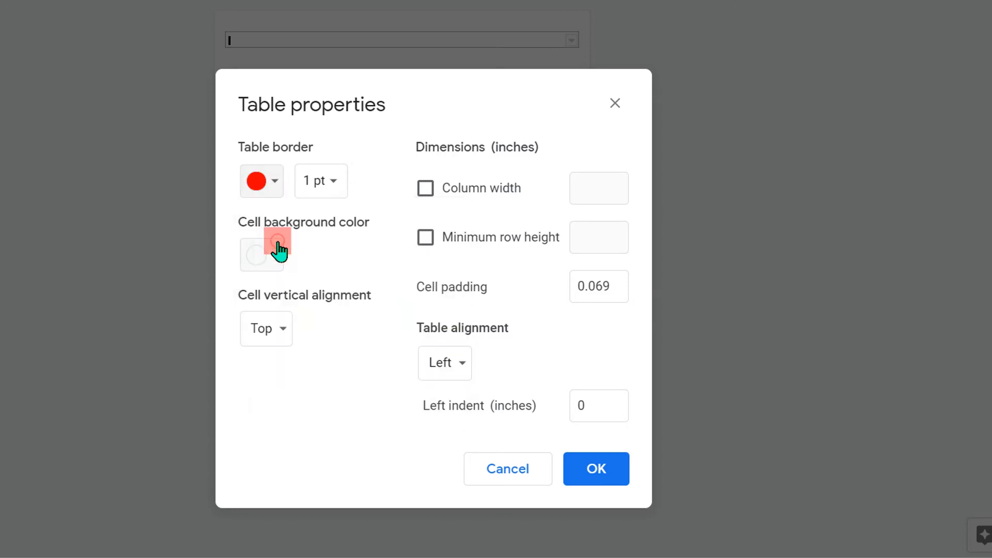
{"action": "mouse_move", "coordinate": [481, 307]}
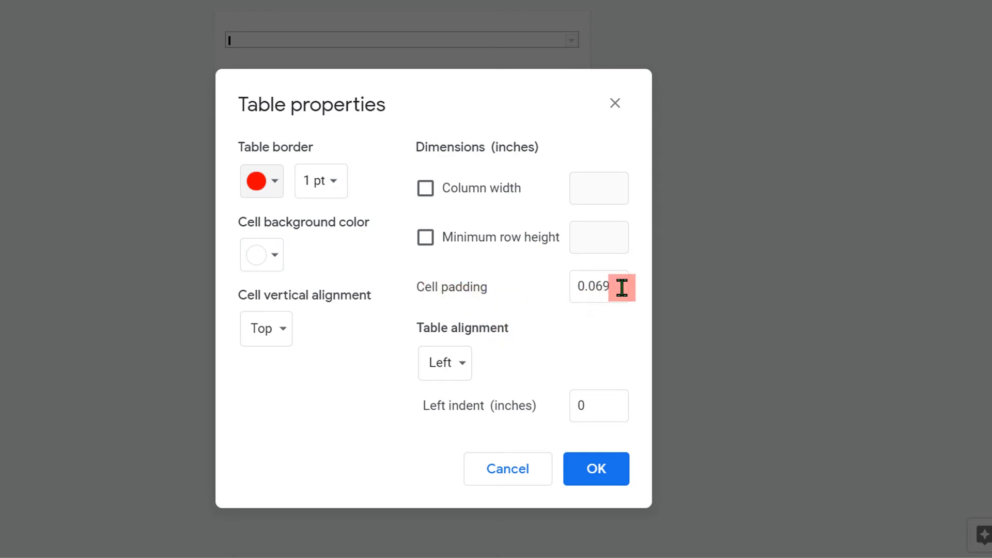
{"action": "triple_click", "coordinate": [598, 286]}
{"action": "type", "text": ".6"}
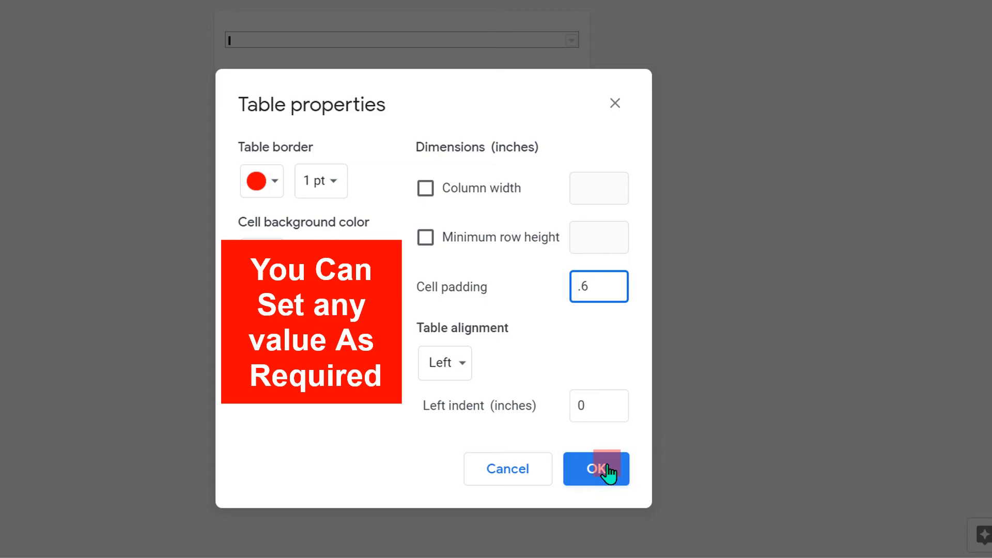
{"action": "left_click", "coordinate": [595, 469]}
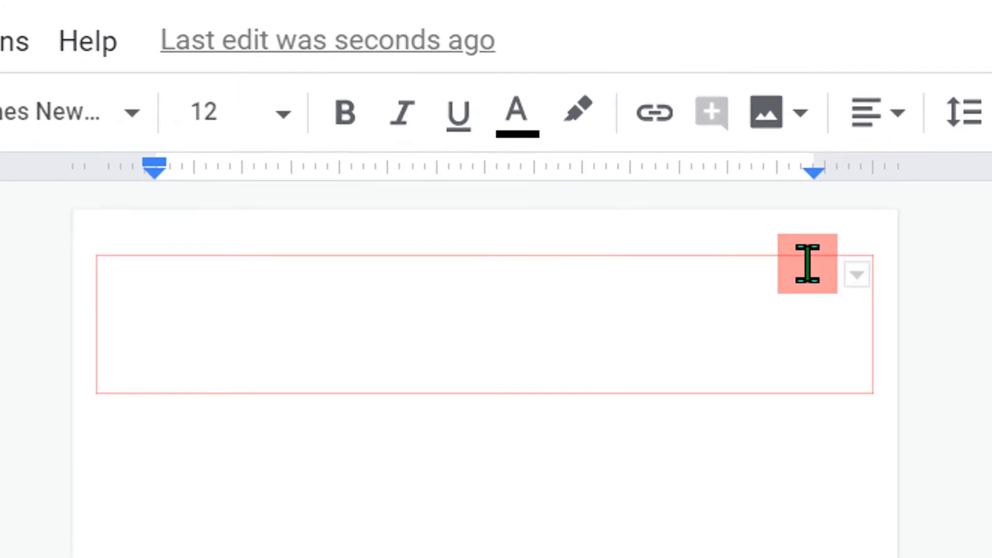
{"action": "mouse_move", "coordinate": [789, 289]}
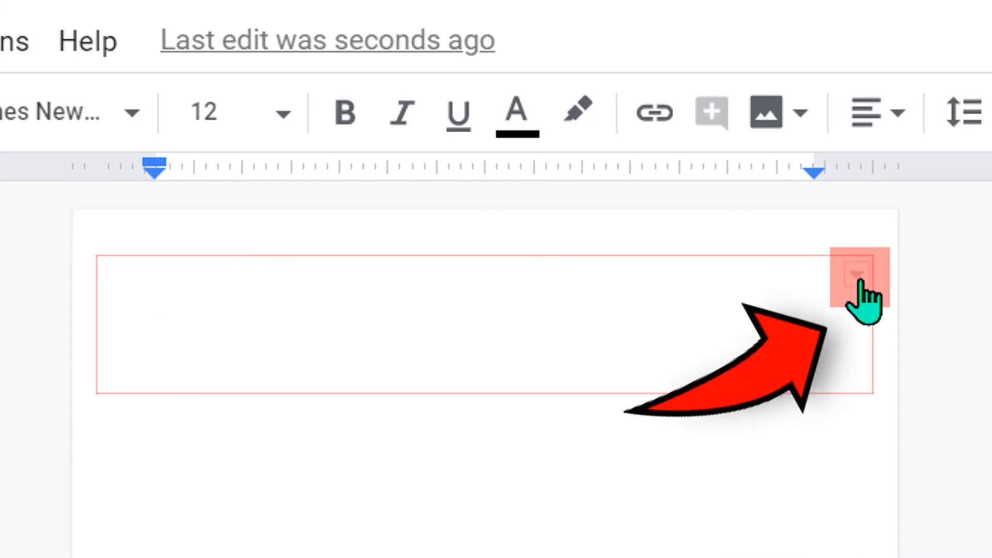
{"action": "mouse_move", "coordinate": [858, 275]}
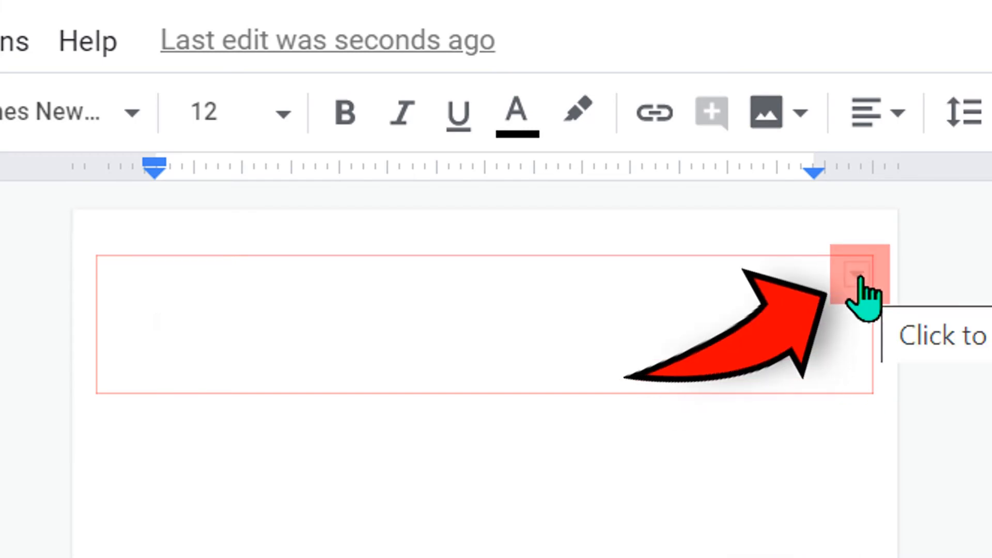
Select all cell borders and set their width to 1.5 pt.
{"action": "left_click", "coordinate": [857, 275]}
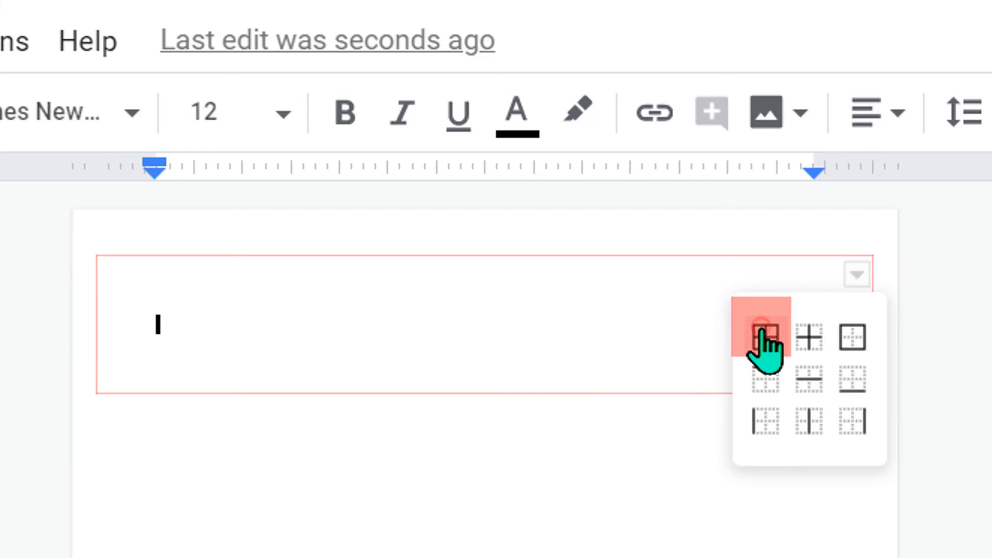
{"action": "left_click", "coordinate": [767, 335]}
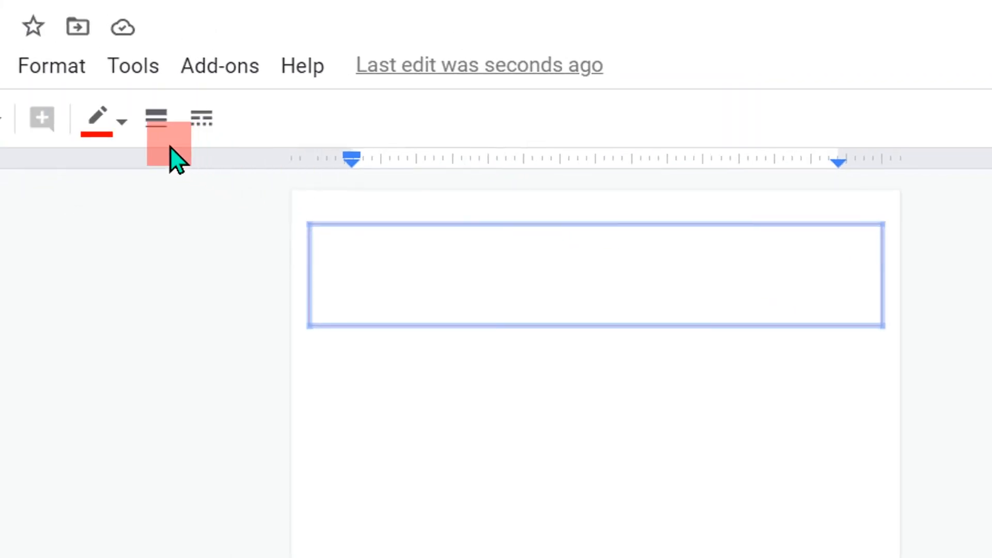
{"action": "mouse_move", "coordinate": [156, 117]}
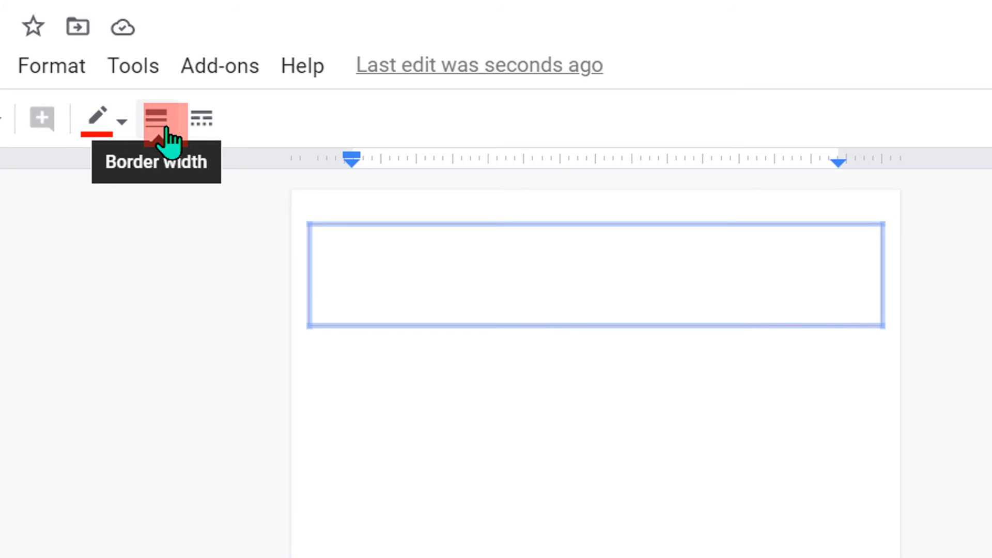
{"action": "left_click", "coordinate": [161, 119]}
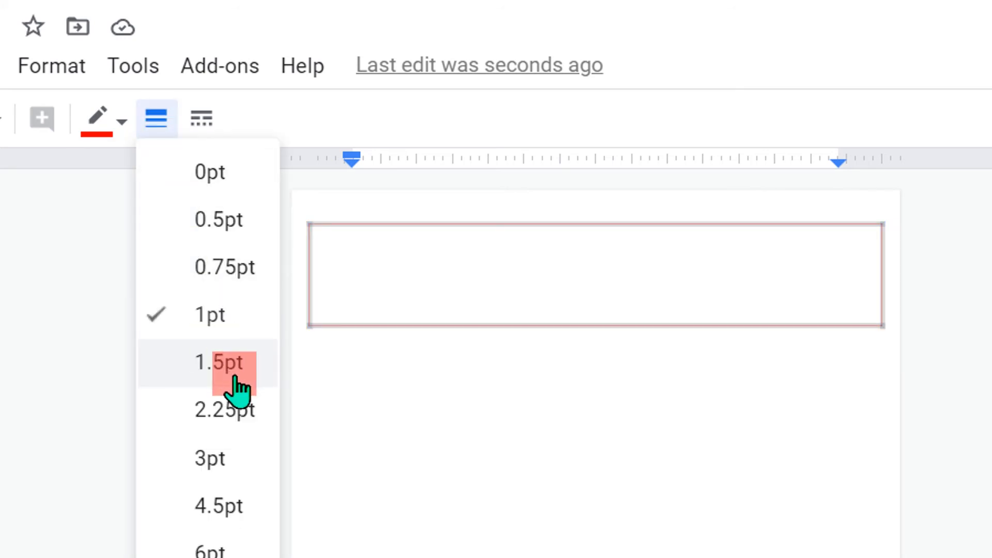
{"action": "left_click", "coordinate": [218, 362]}
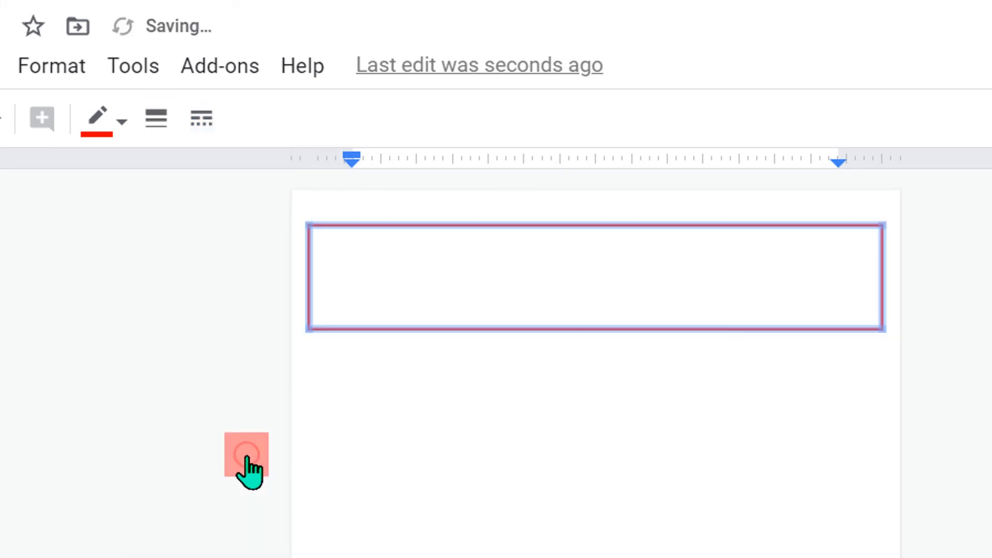
{"action": "left_click", "coordinate": [585, 280]}
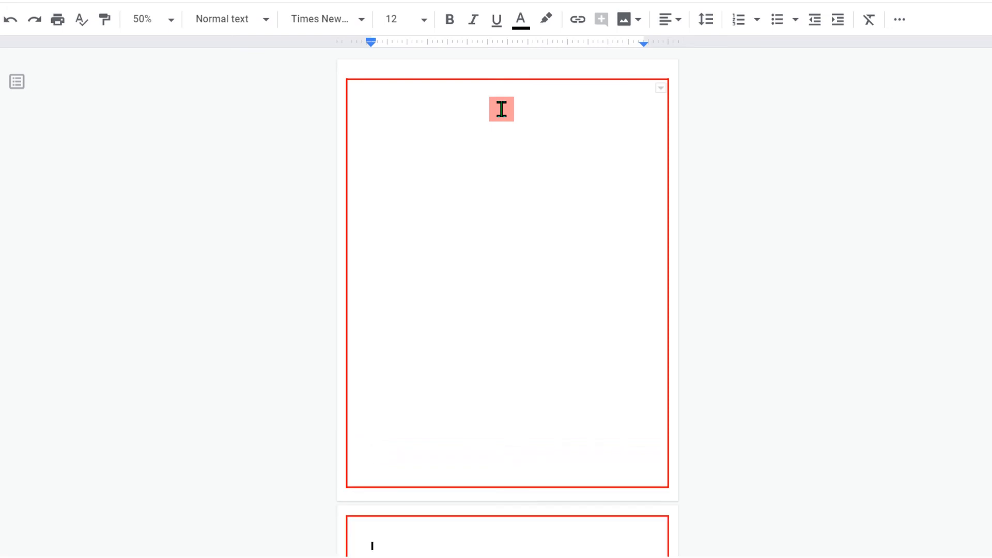
Scroll down to check the red box continuing onto the second page.
{"action": "scroll", "scroll_direction": "down", "scroll_amount": 3}
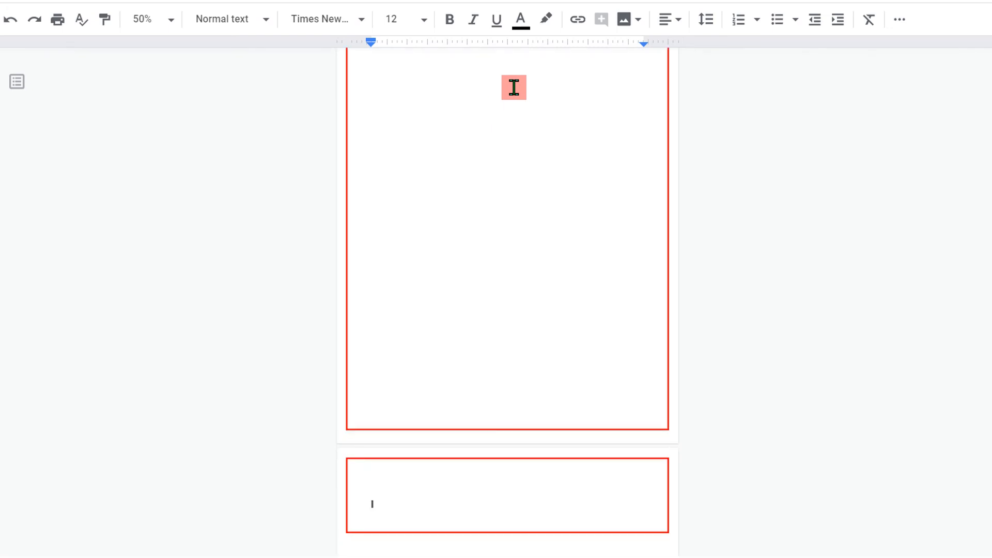
{"action": "scroll", "scroll_direction": "down", "scroll_amount": 3}
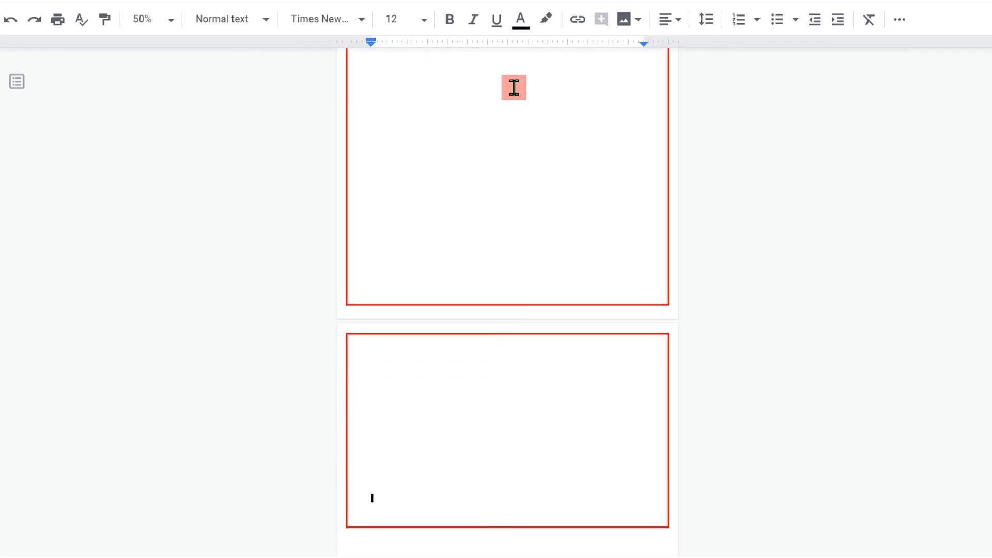
{"action": "scroll", "scroll_direction": "down", "scroll_amount": 3}
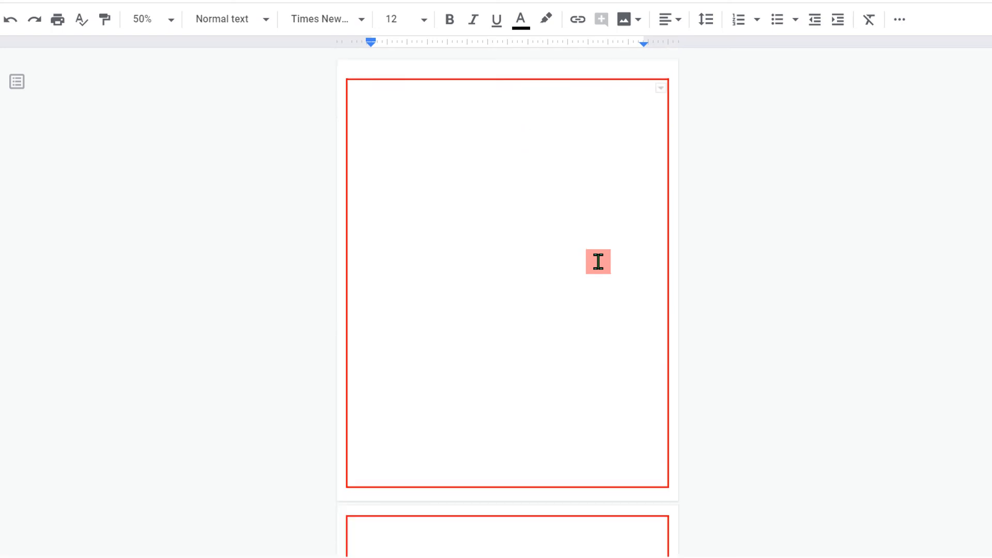
{"action": "scroll", "scroll_direction": "down", "scroll_amount": 3}
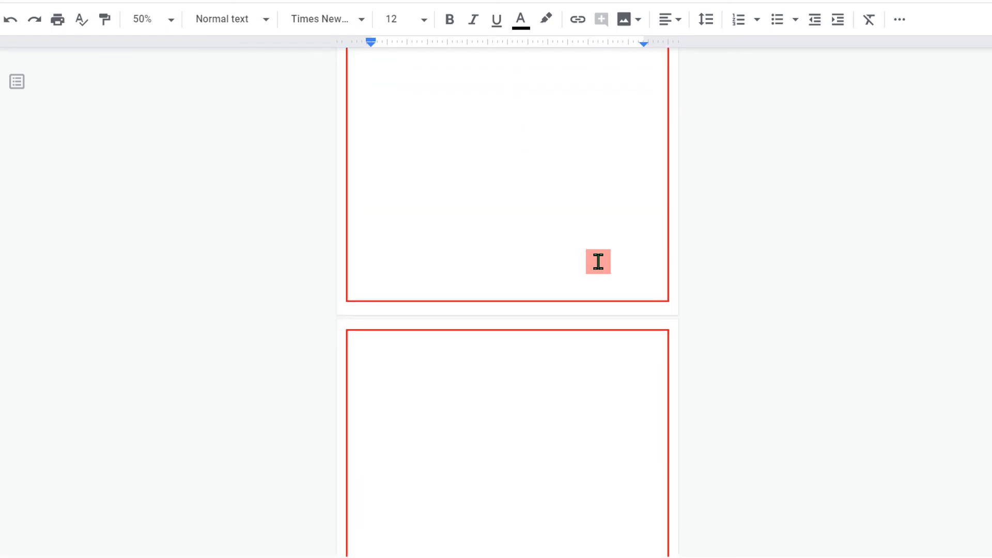